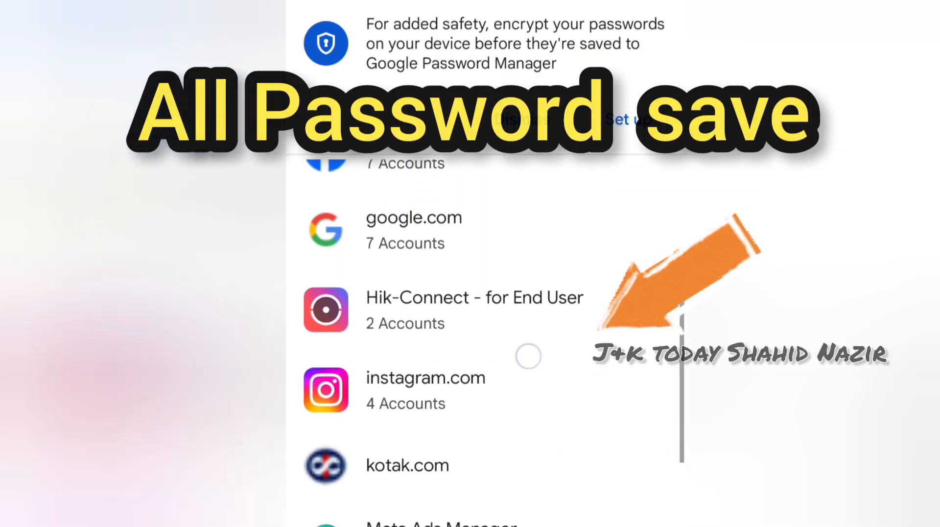
- Leave the saved-passwords preview and show the app drawer listing the Settings app
{"action": "scroll", "scroll_direction": "down", "scroll_amount": 3}
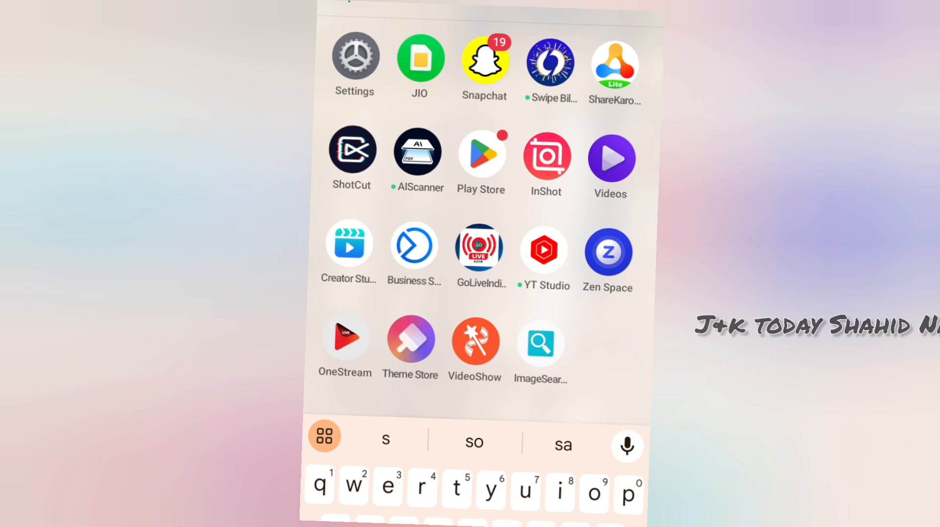
- Enter Settings and scroll the main list to find the Google settings entry
{"action": "left_click", "coordinate": [354, 57]}
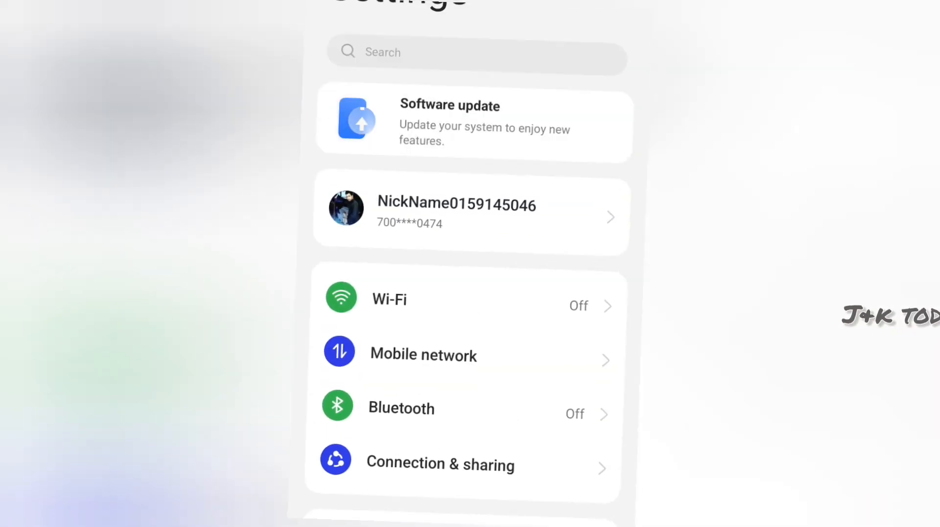
{"action": "scroll", "scroll_direction": "down", "scroll_amount": 3}
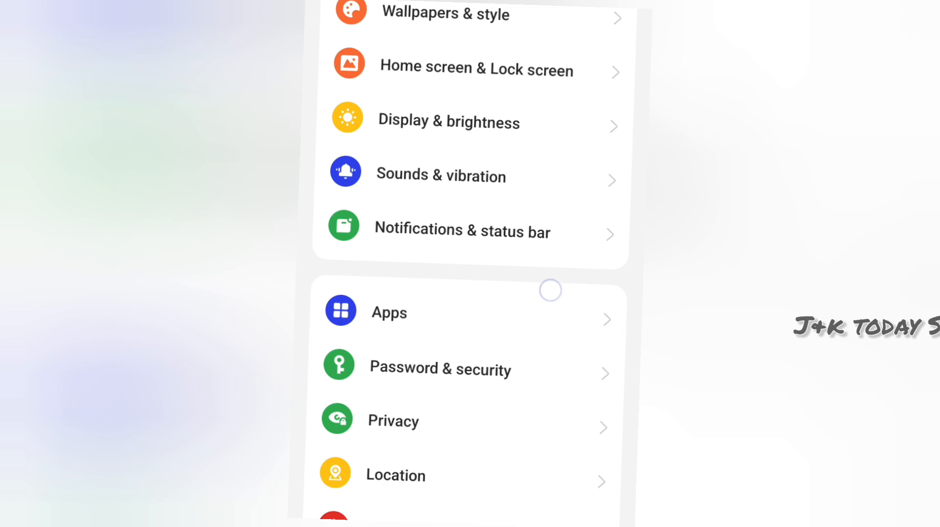
{"action": "scroll", "scroll_direction": "down", "scroll_amount": 3}
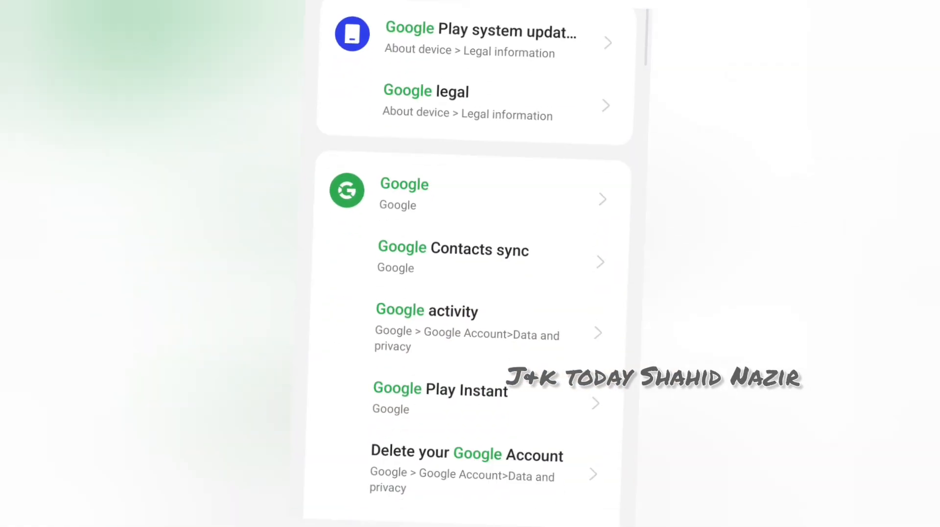
{"action": "scroll", "scroll_direction": "down", "scroll_amount": 3}
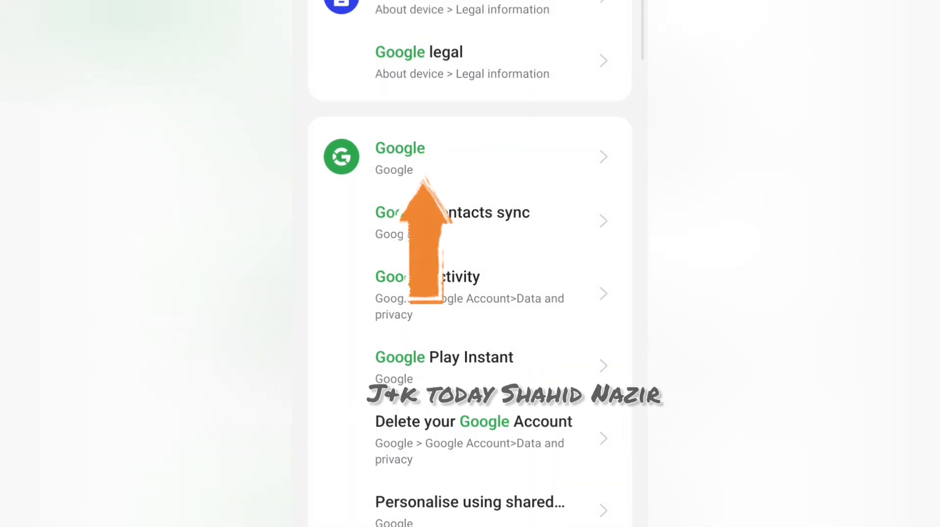
- Go through Google > All services > Autofill with Google into Google Password Manager's saved passwords
{"action": "left_click", "coordinate": [399, 148]}
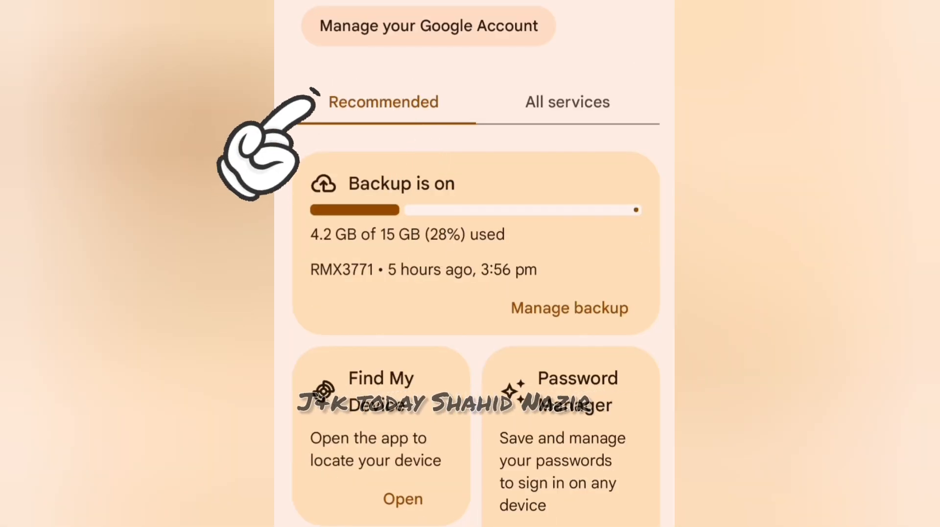
{"action": "left_click", "coordinate": [566, 101]}
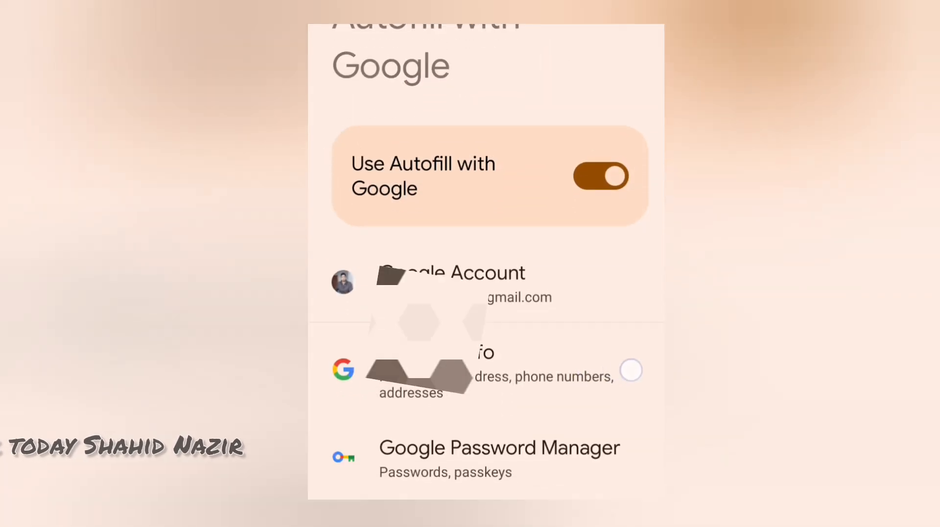
{"action": "scroll", "scroll_direction": "down", "scroll_amount": 3}
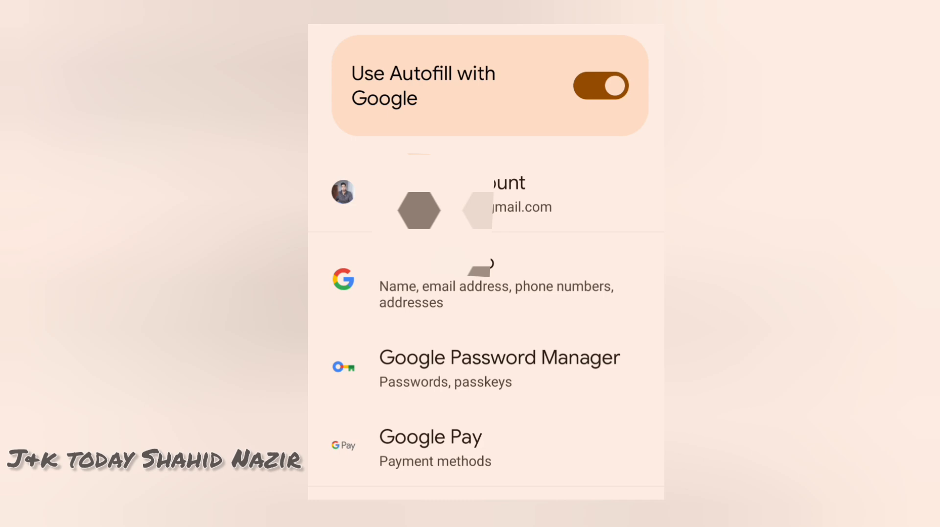
{"action": "left_click", "coordinate": [500, 358]}
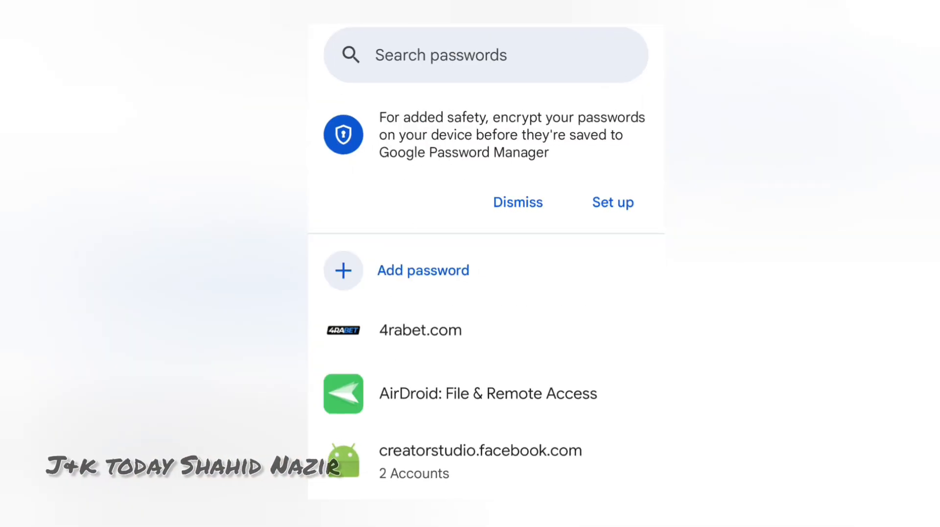
- Scroll the password list to facebook.com and view its entry with the password masked
{"action": "scroll", "scroll_direction": "down", "scroll_amount": 3}
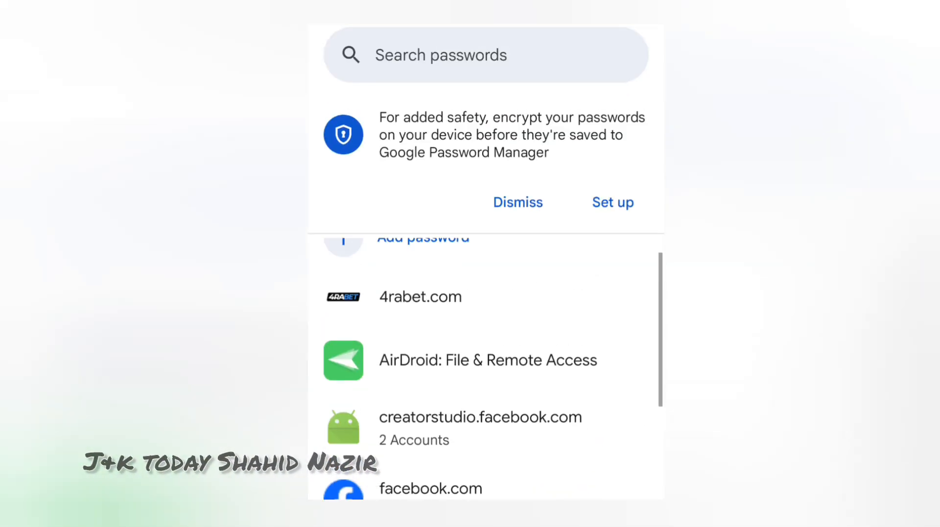
{"action": "scroll", "scroll_direction": "down", "scroll_amount": 3}
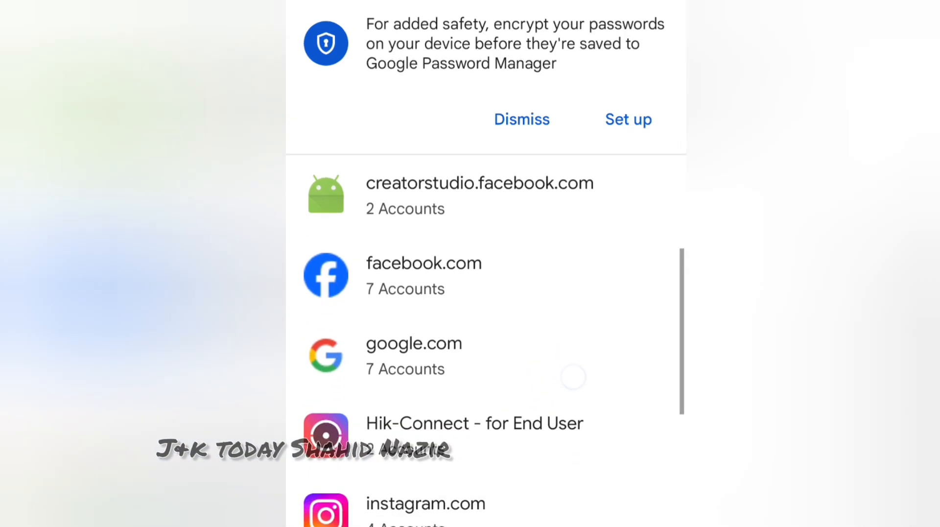
{"action": "scroll", "scroll_direction": "down", "scroll_amount": 3}
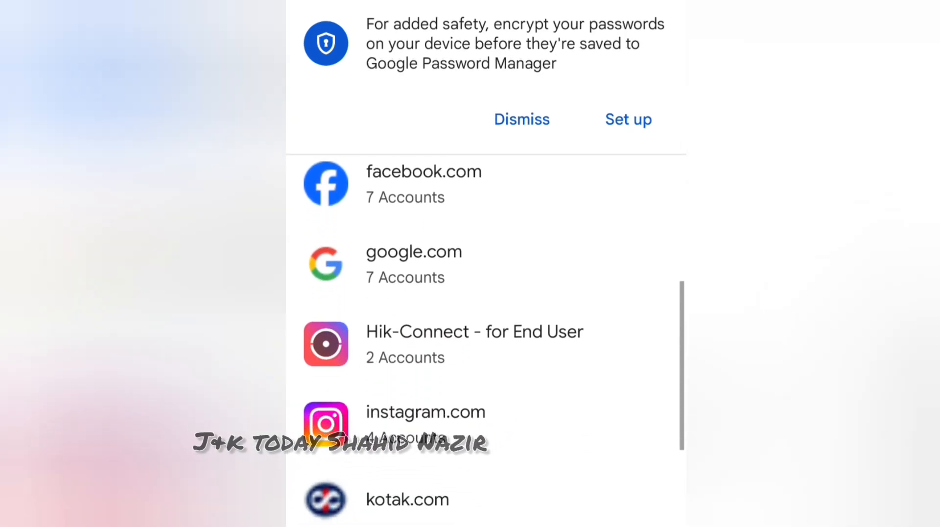
{"action": "scroll", "scroll_direction": "down", "scroll_amount": 3}
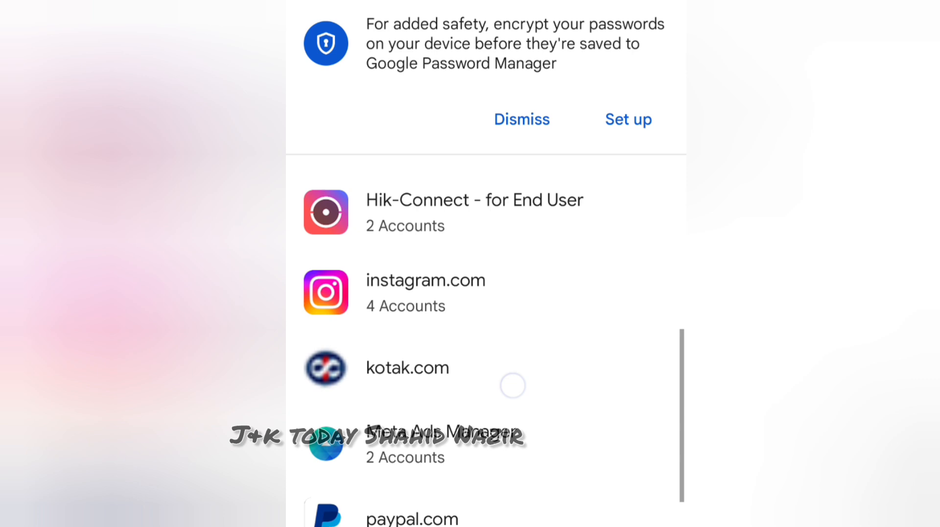
{"action": "scroll", "scroll_direction": "down", "scroll_amount": 3}
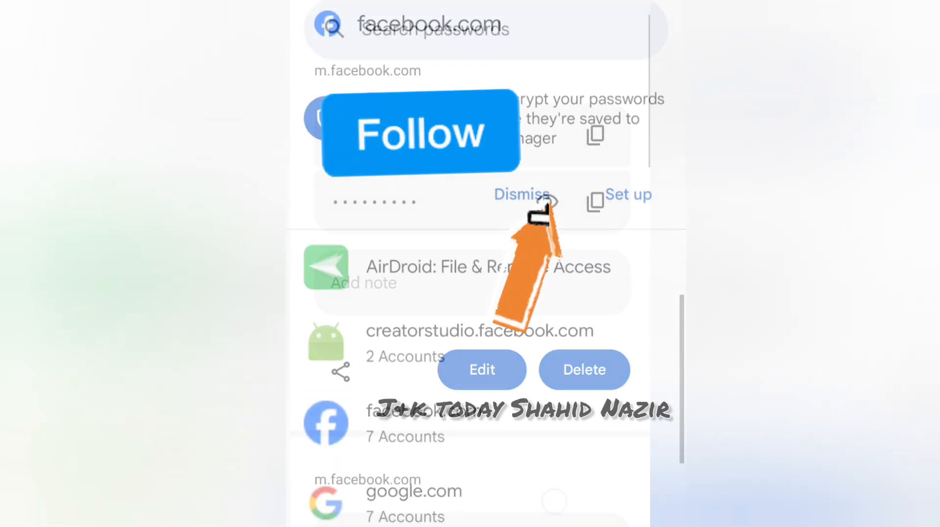
{"action": "left_click", "coordinate": [522, 193]}
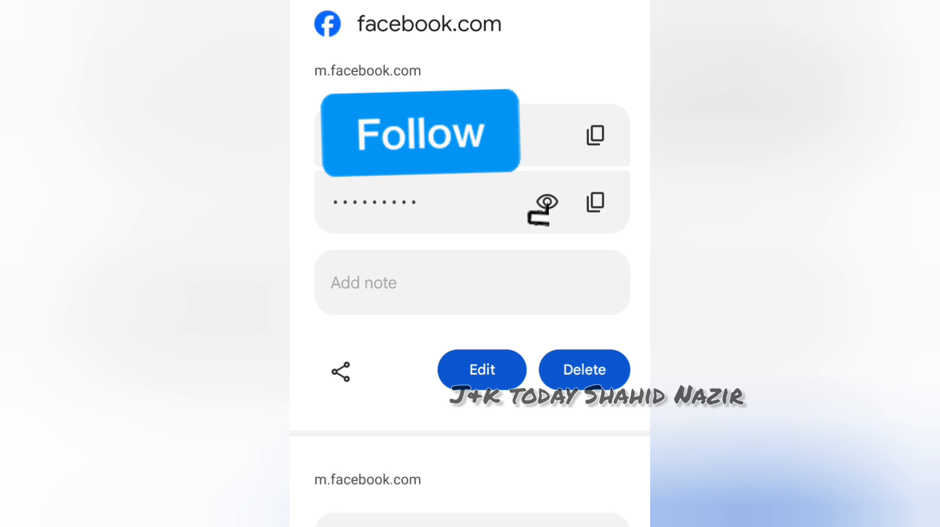
{"action": "left_click", "coordinate": [420, 133]}
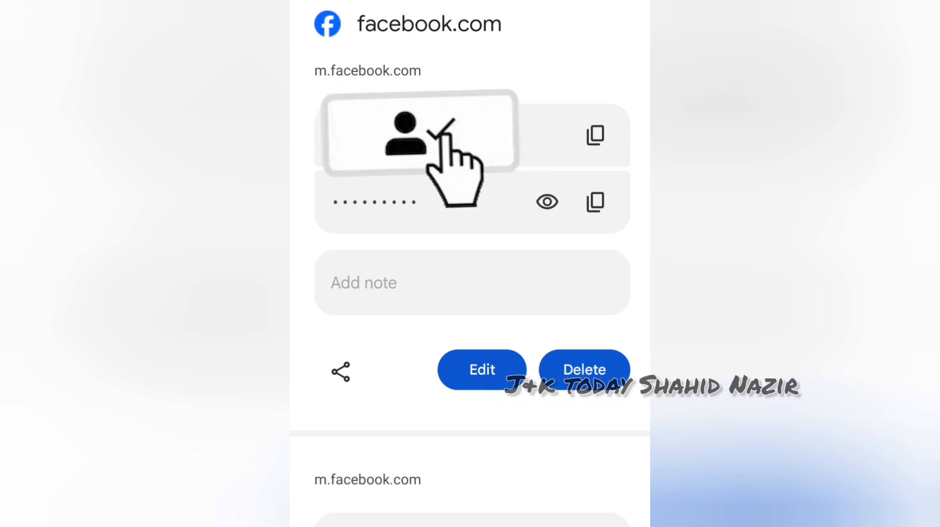